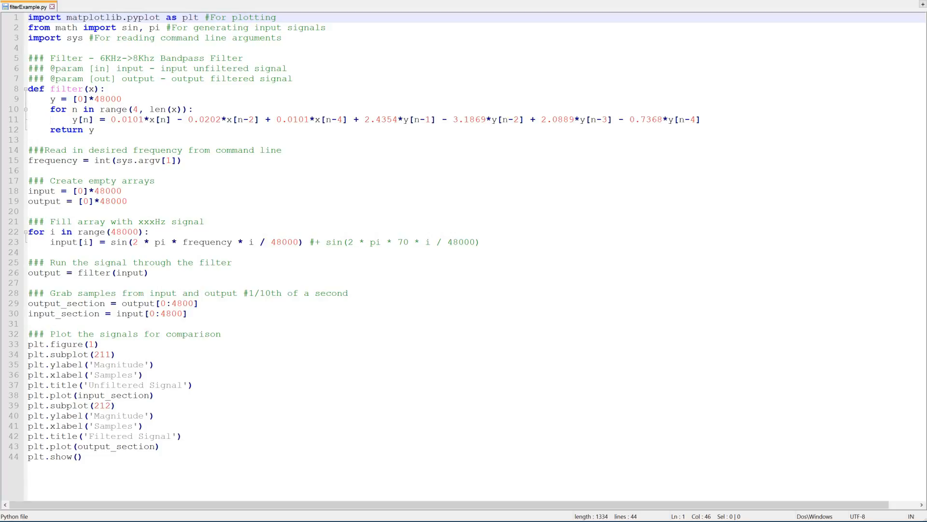
Step: Close the Matplotlib Figure 1 window showing the 7000 Hz unfiltered and filtered signals
double_click(92, 18)
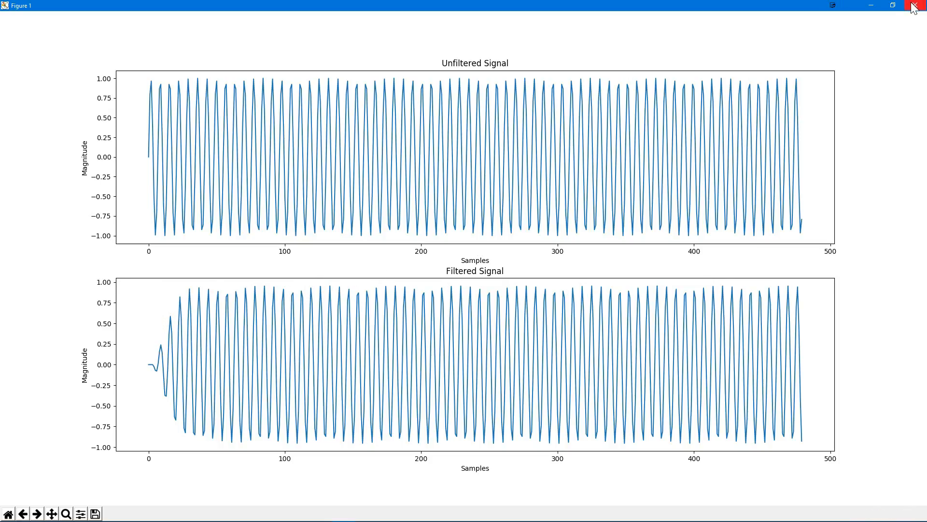
left_click(920, 6)
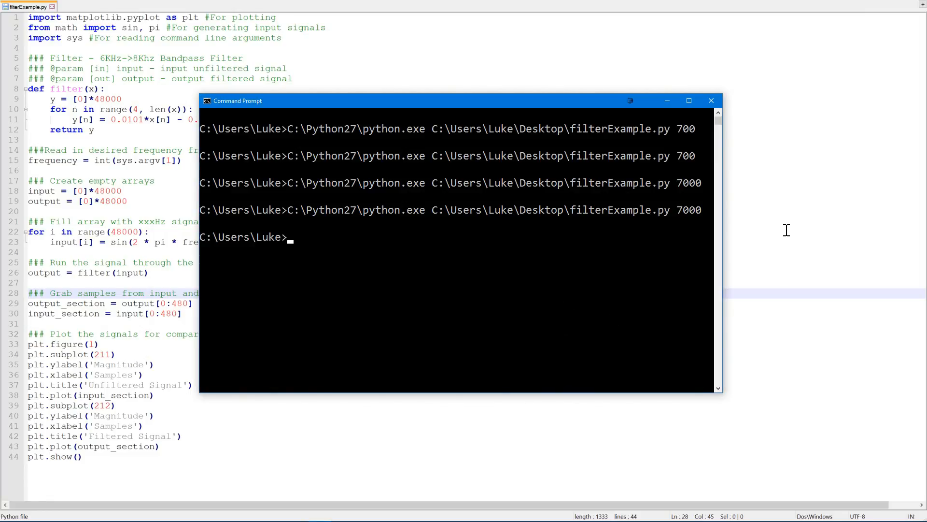